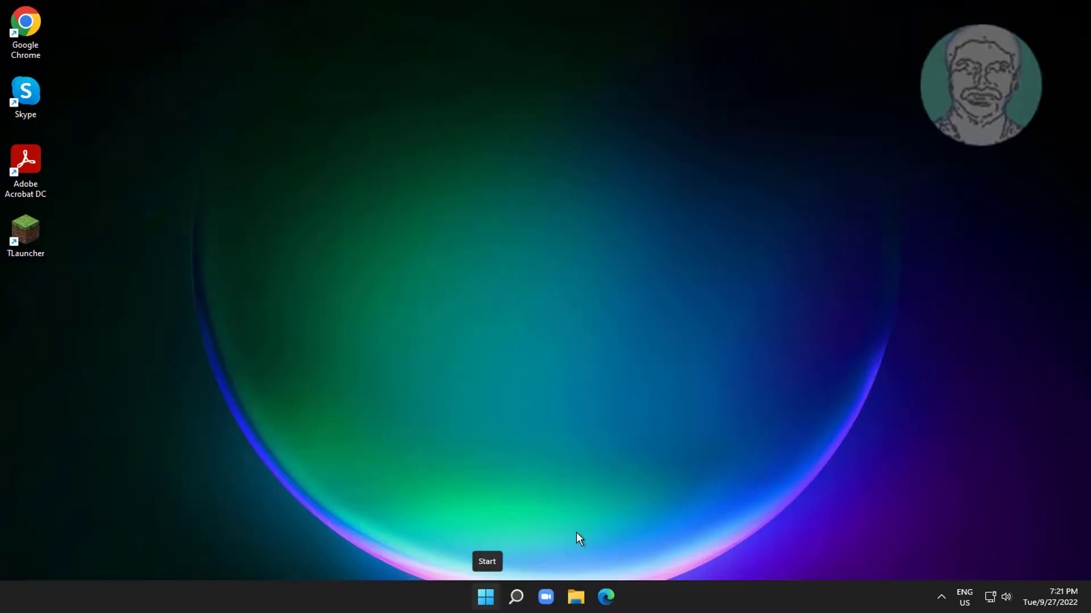
pyautogui.moveTo(709, 518)
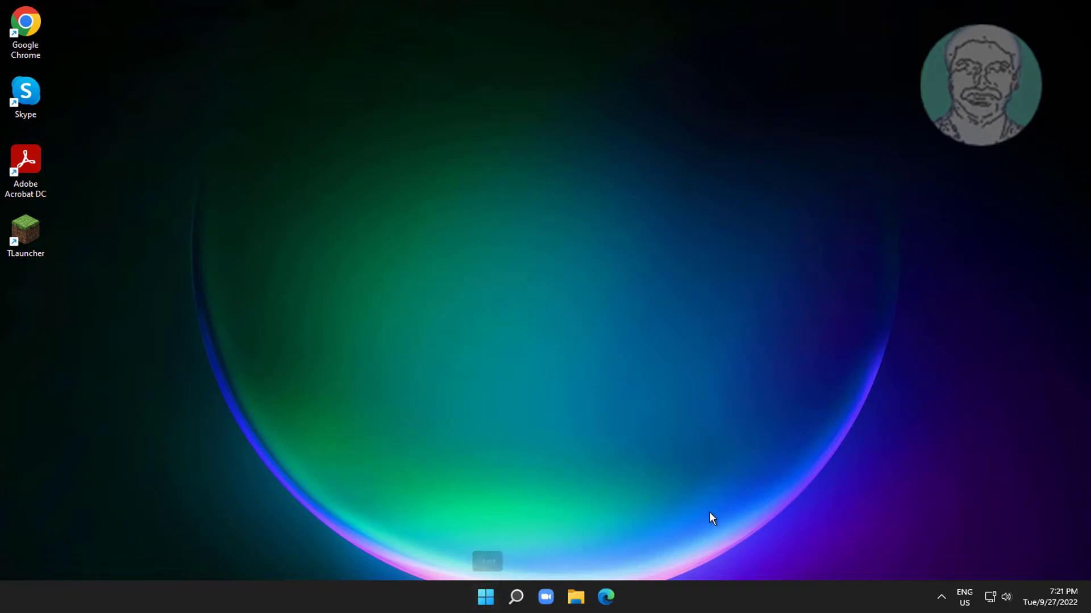
# Step: Turn off Enhance pointer precision in the Mouse Properties Pointer Options
pyautogui.click(515, 595)
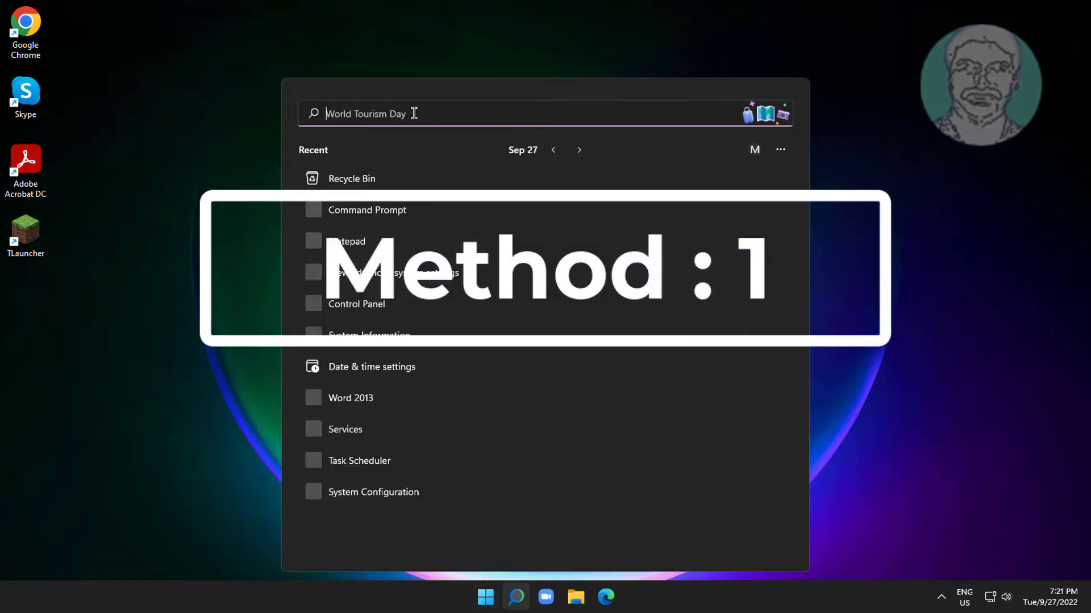
pyautogui.write('control Panel')
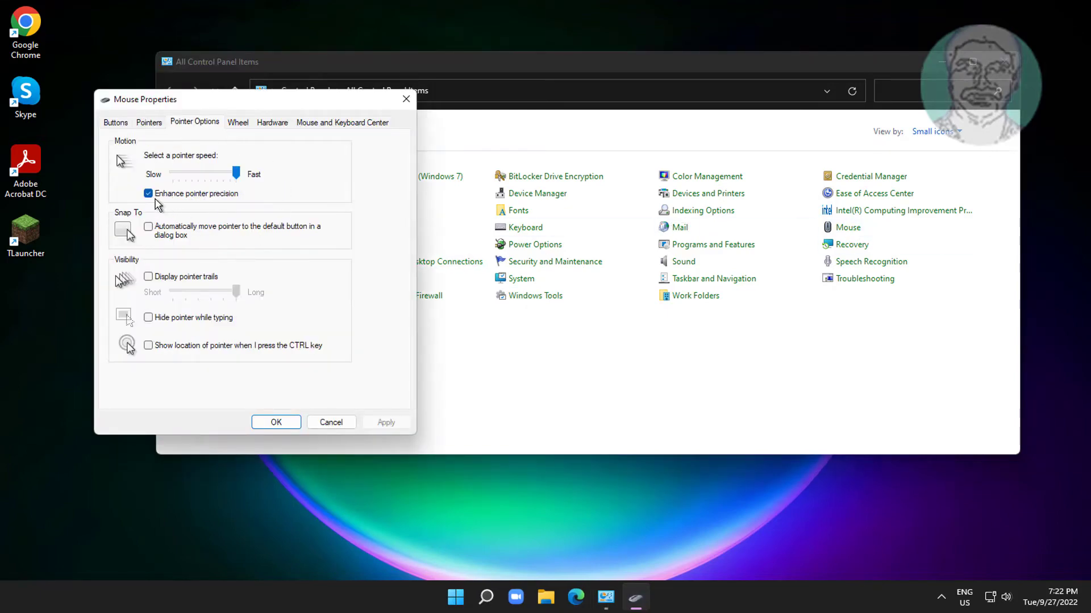
pyautogui.click(149, 193)
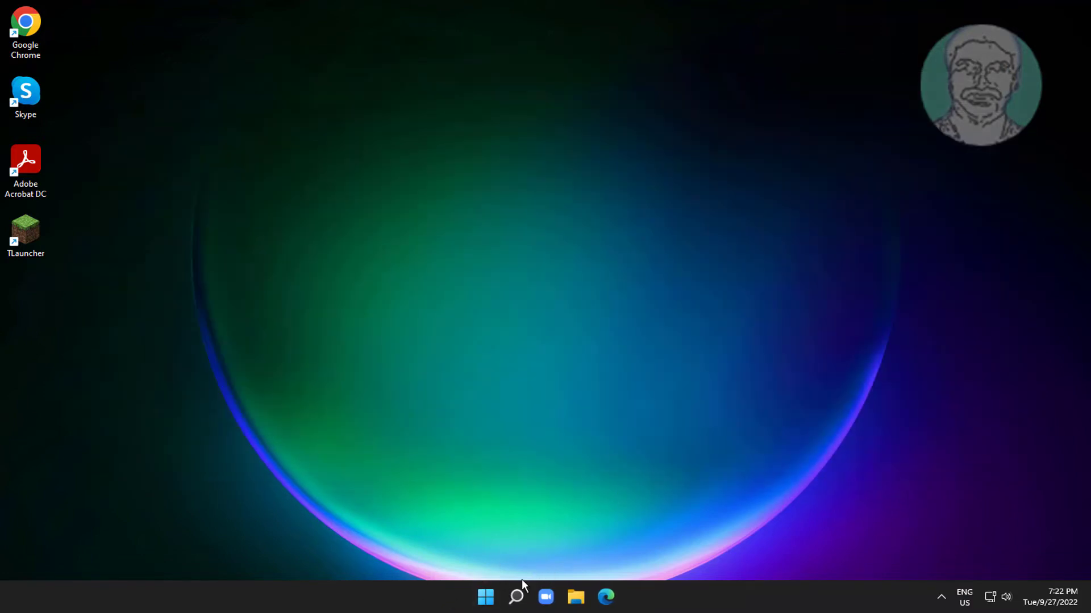
# Step: Search Windows for 'control panel' to bring Control Panel up as the best match
pyautogui.click(516, 596)
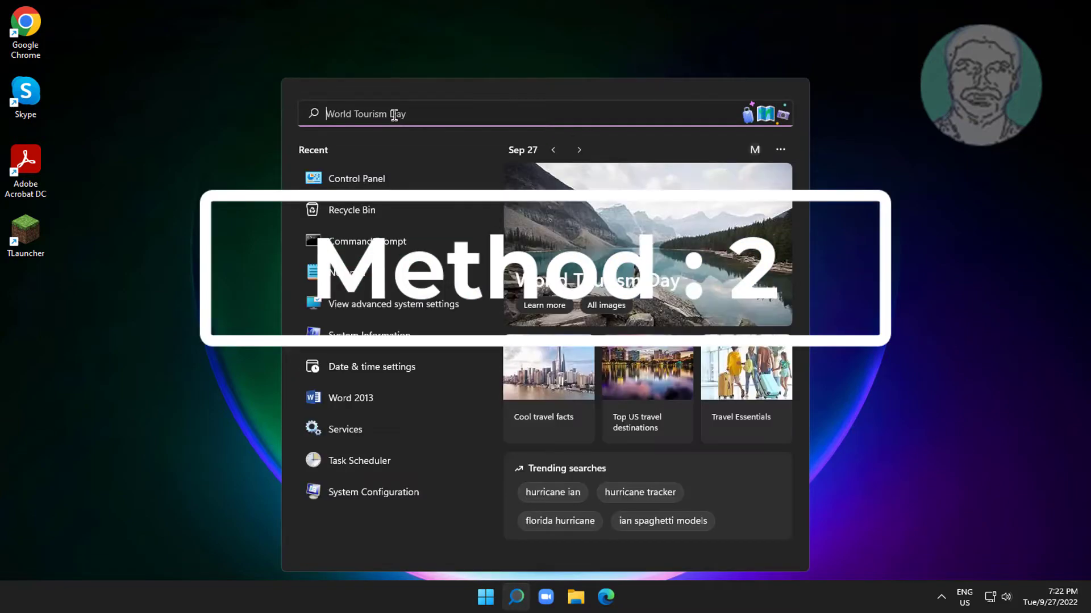
pyautogui.write('control')
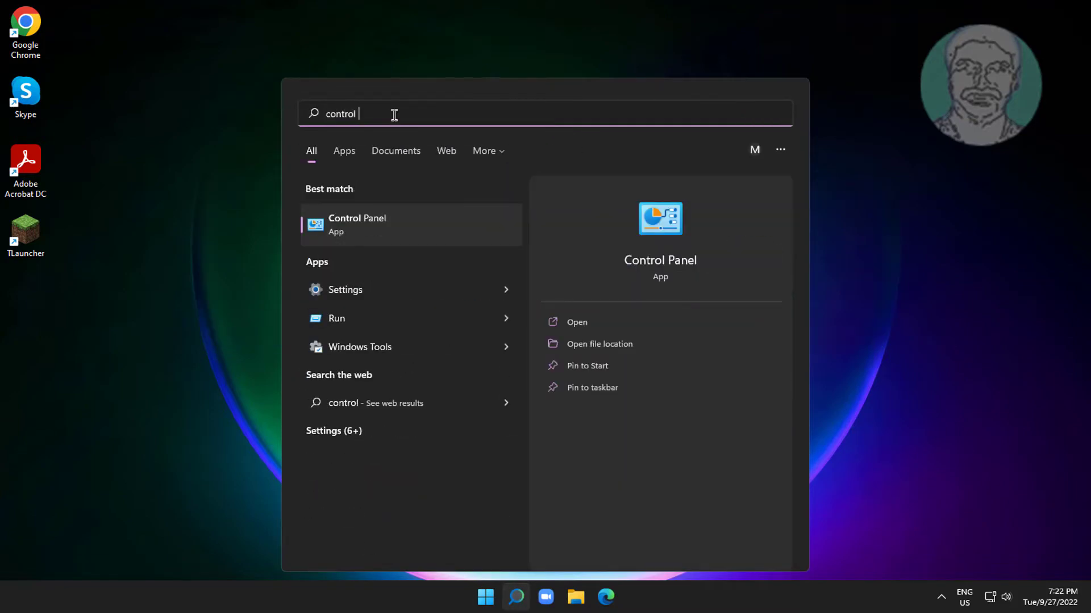
pyautogui.write('panel')
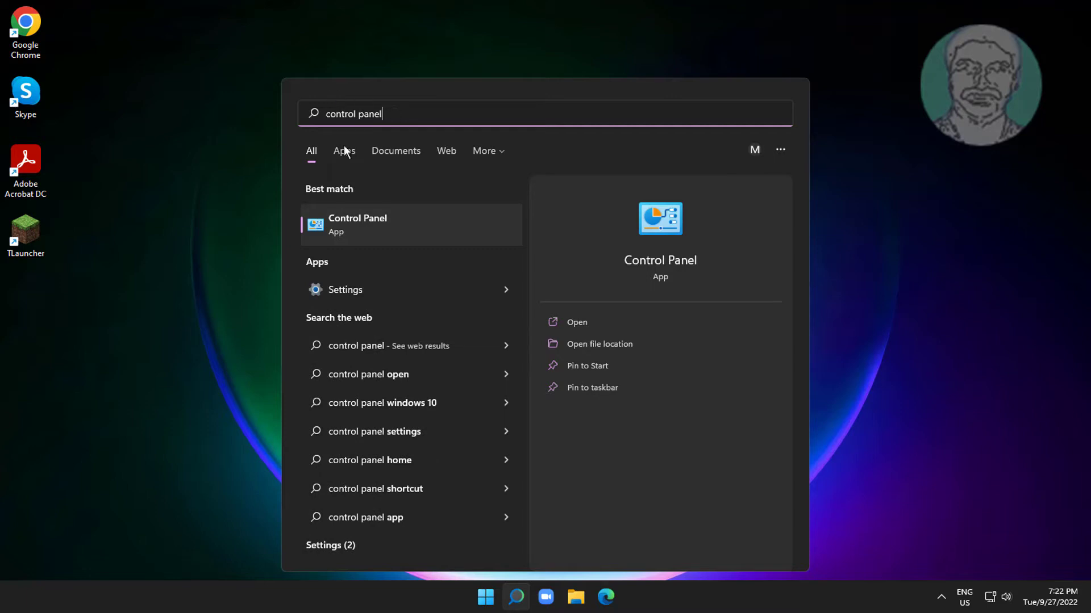
# Step: Untick Hide pointer while typing in Control Panel's mouse Pointer Options and confirm with OK
pyautogui.click(356, 224)
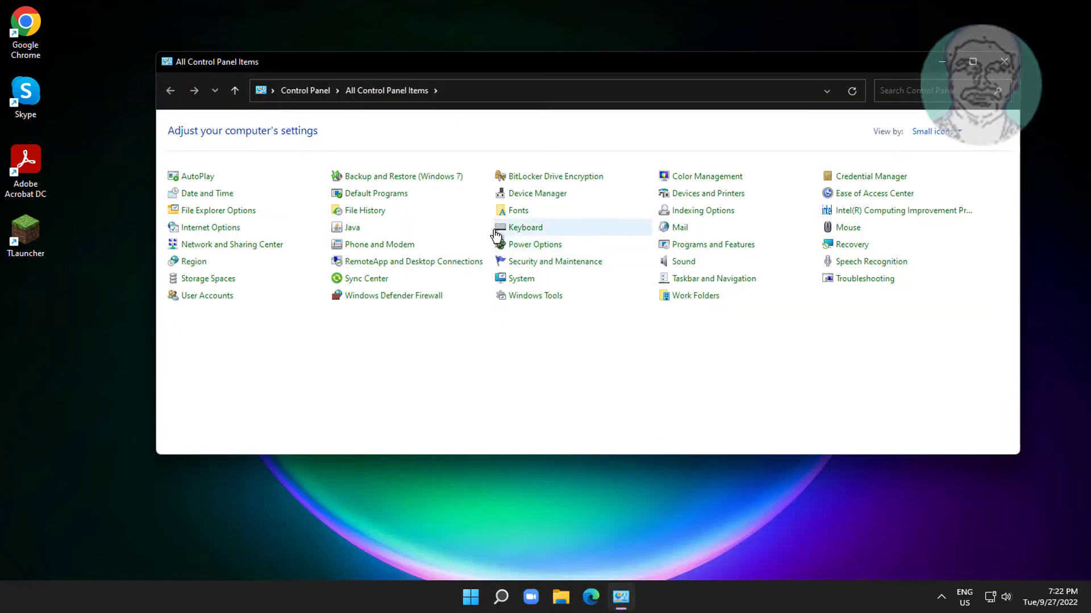
pyautogui.moveTo(207, 354)
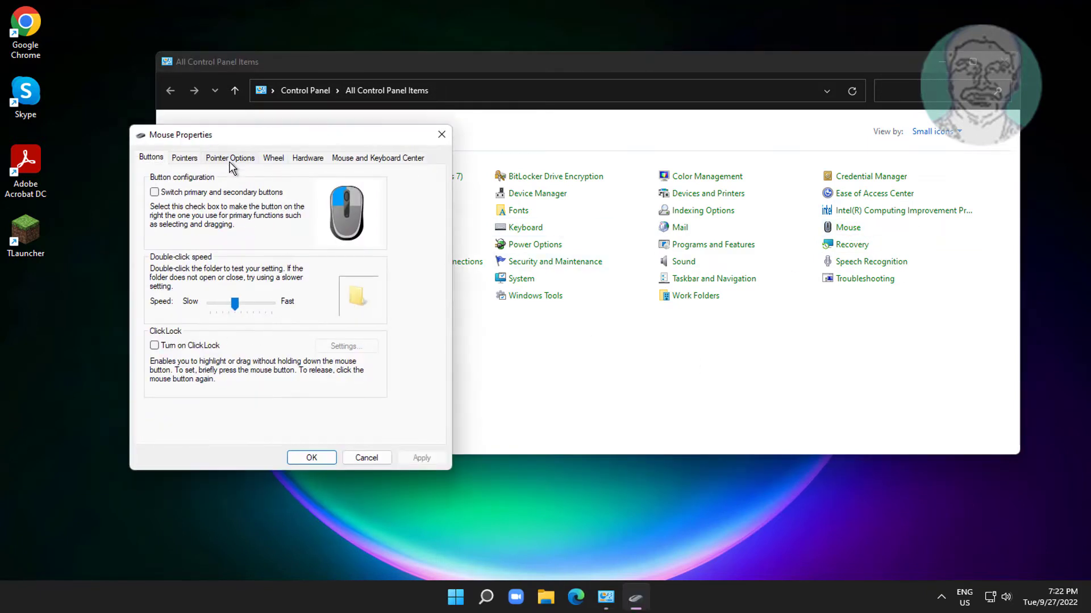
pyautogui.click(230, 158)
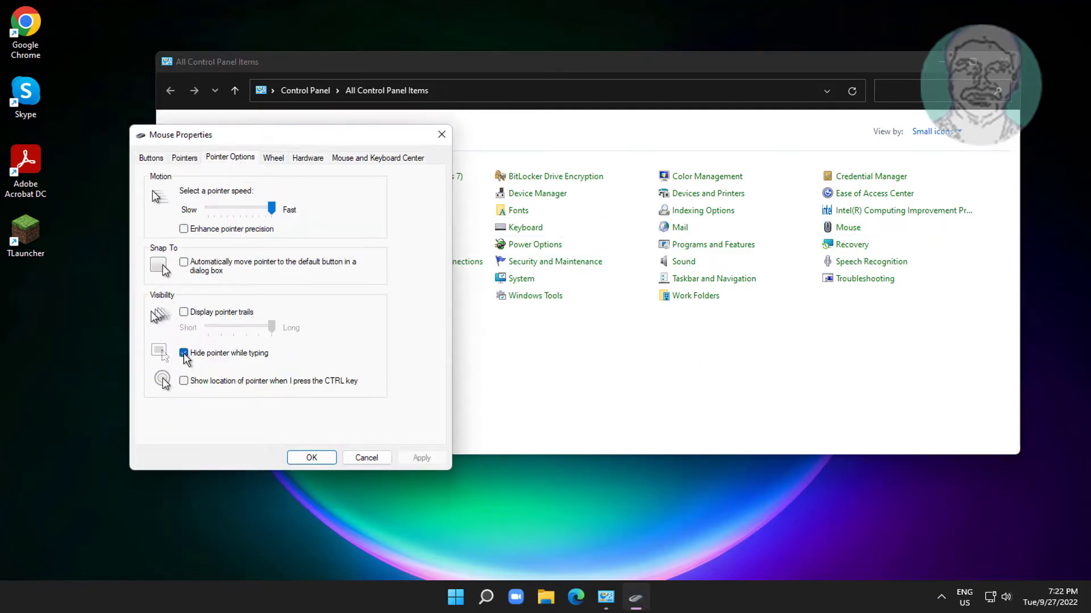
pyautogui.click(184, 352)
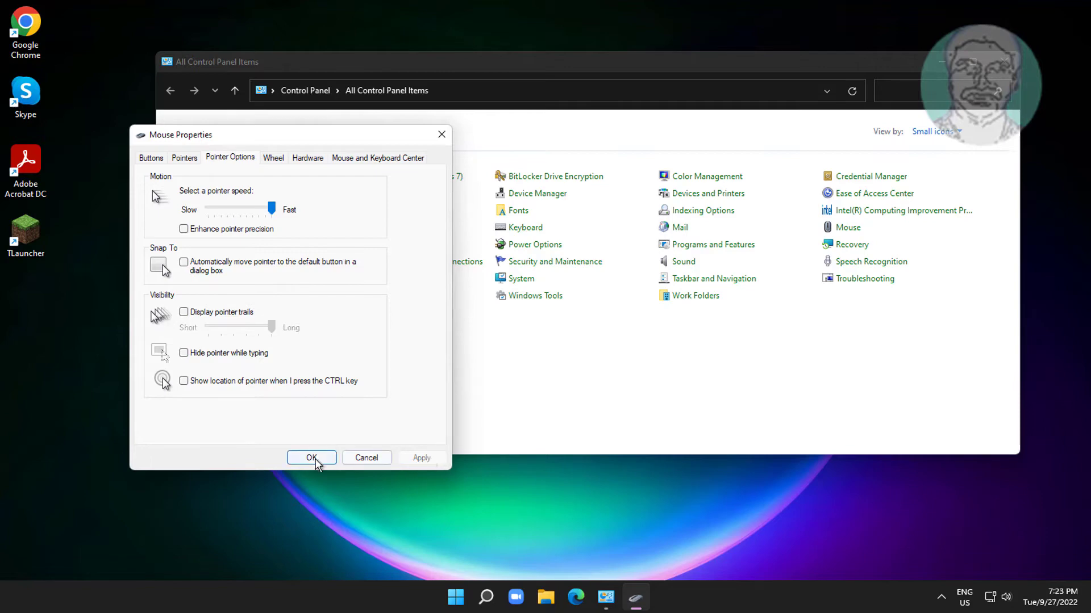
pyautogui.click(312, 458)
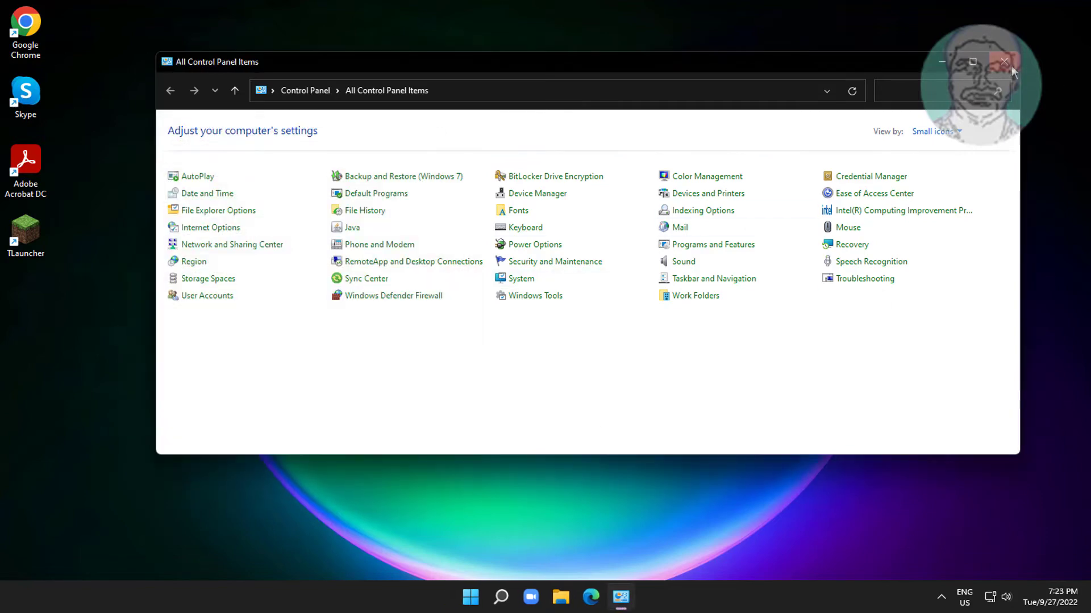
# Step: Close Control Panel and bring up the Start menu
pyautogui.click(1005, 61)
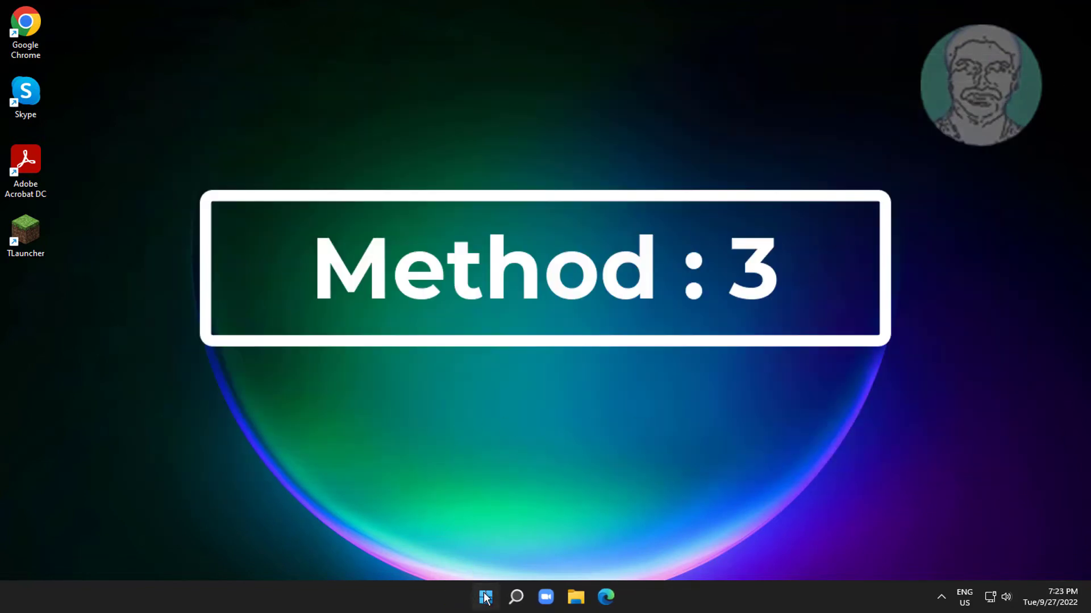
pyautogui.click(484, 597)
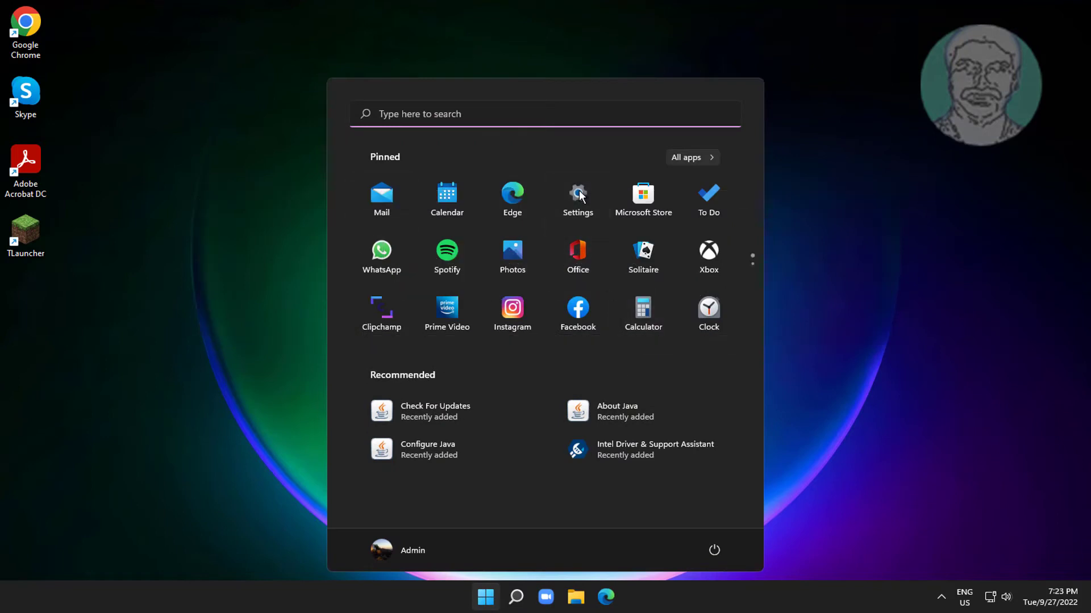
# Step: Switch on 'Scroll inactive windows when hovering over them' in Settings, then close Settings
pyautogui.click(577, 193)
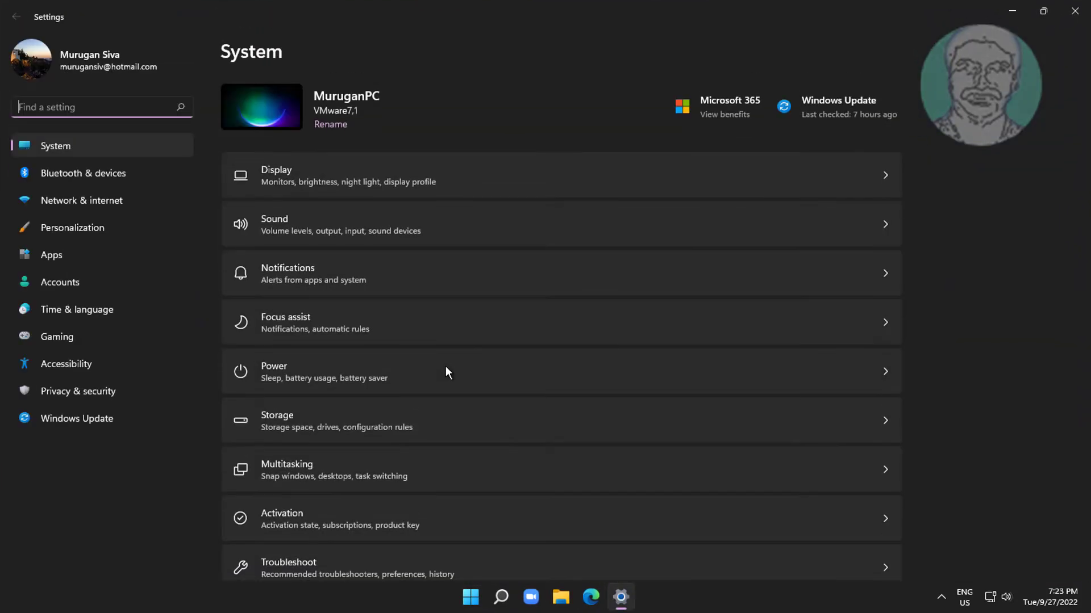
pyautogui.moveTo(108, 205)
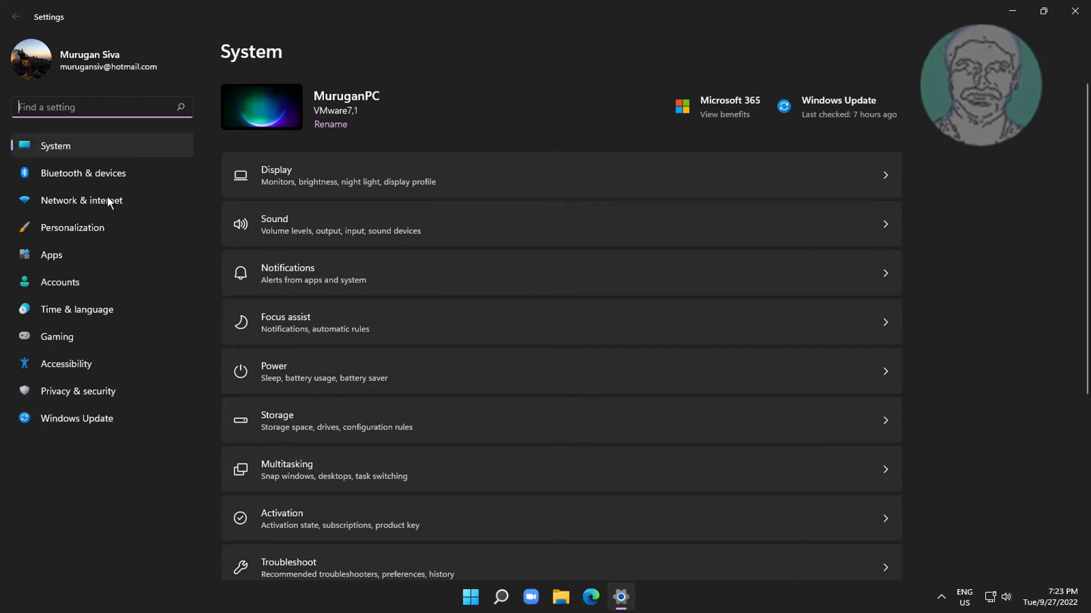
pyautogui.click(83, 173)
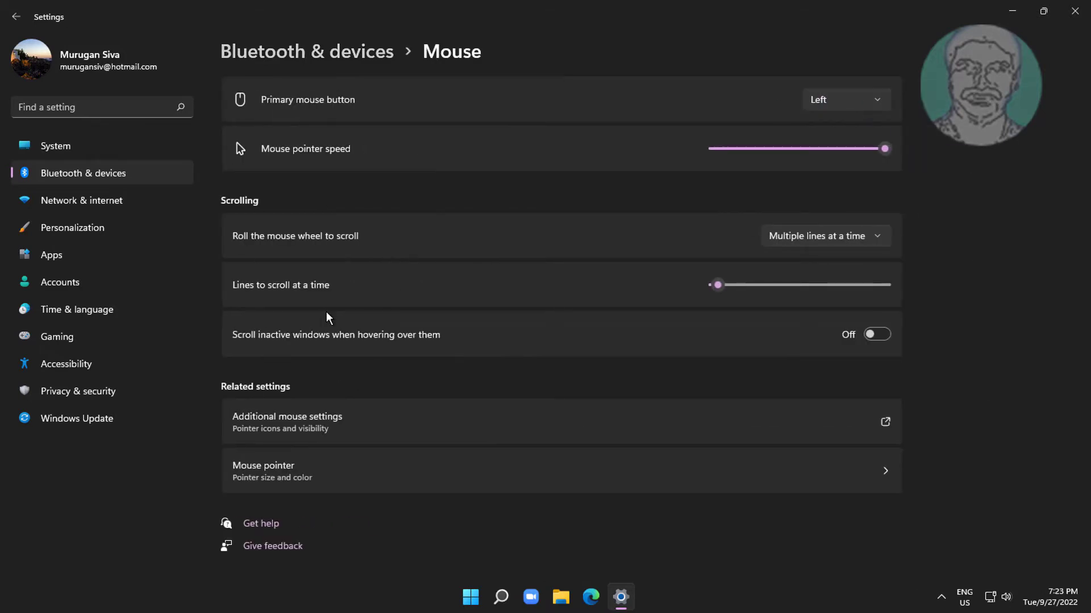
pyautogui.moveTo(422, 351)
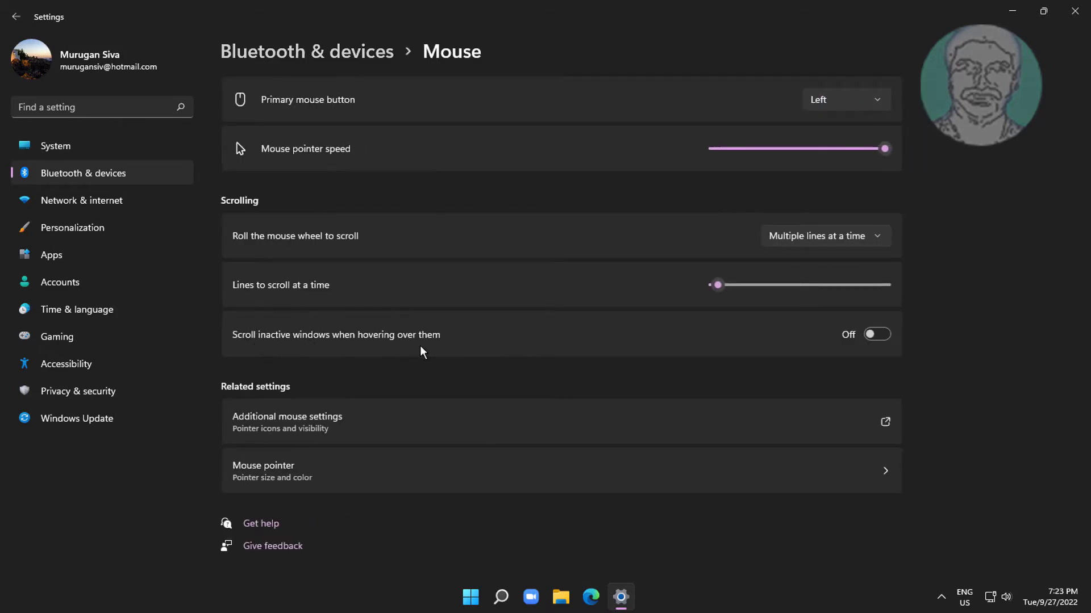
pyautogui.moveTo(339, 339)
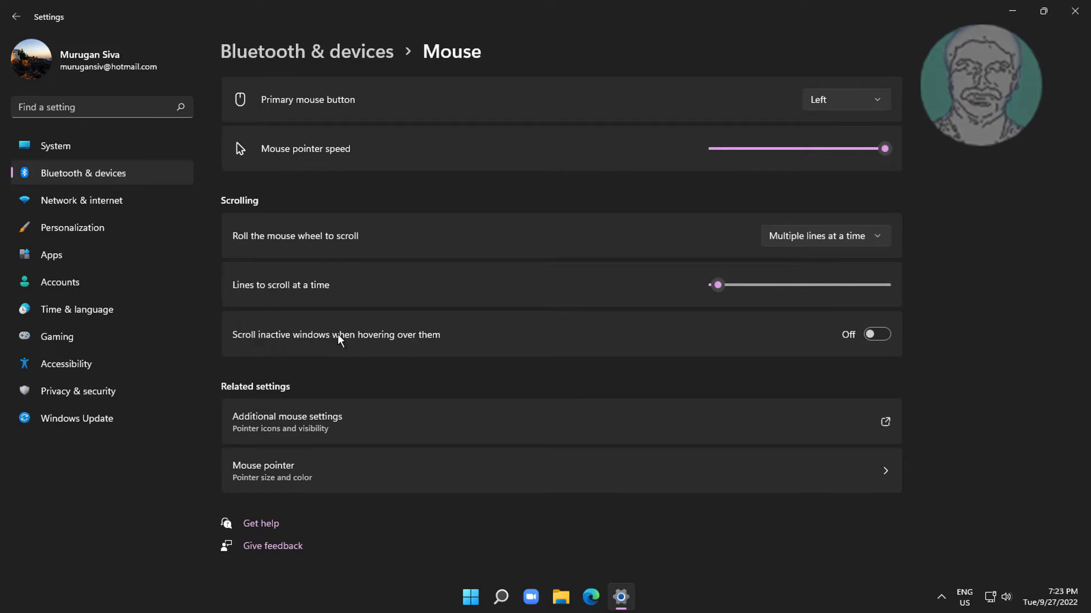
pyautogui.click(877, 334)
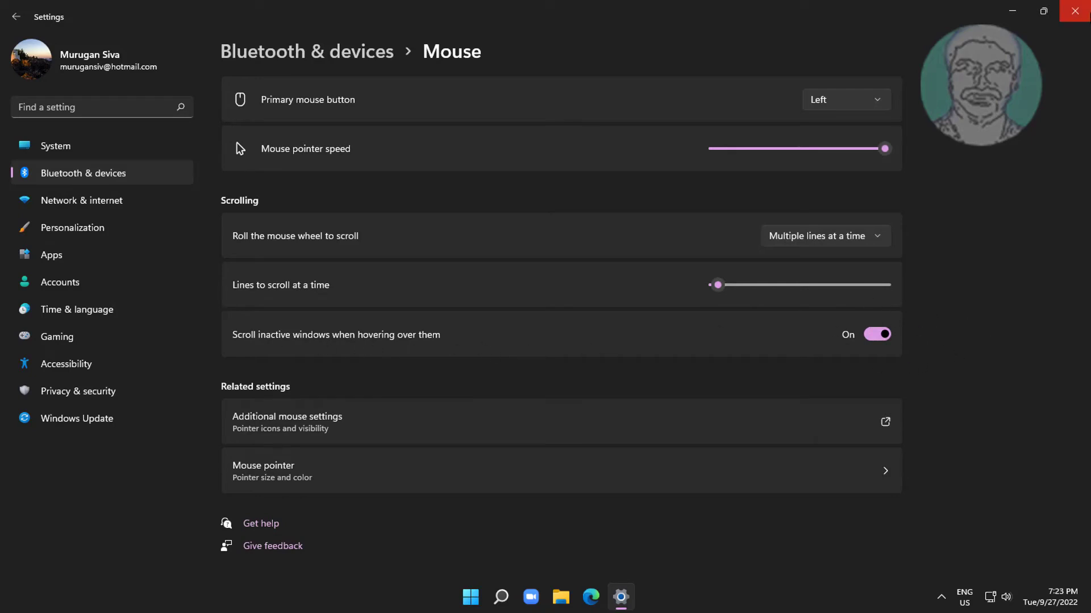
pyautogui.click(1076, 10)
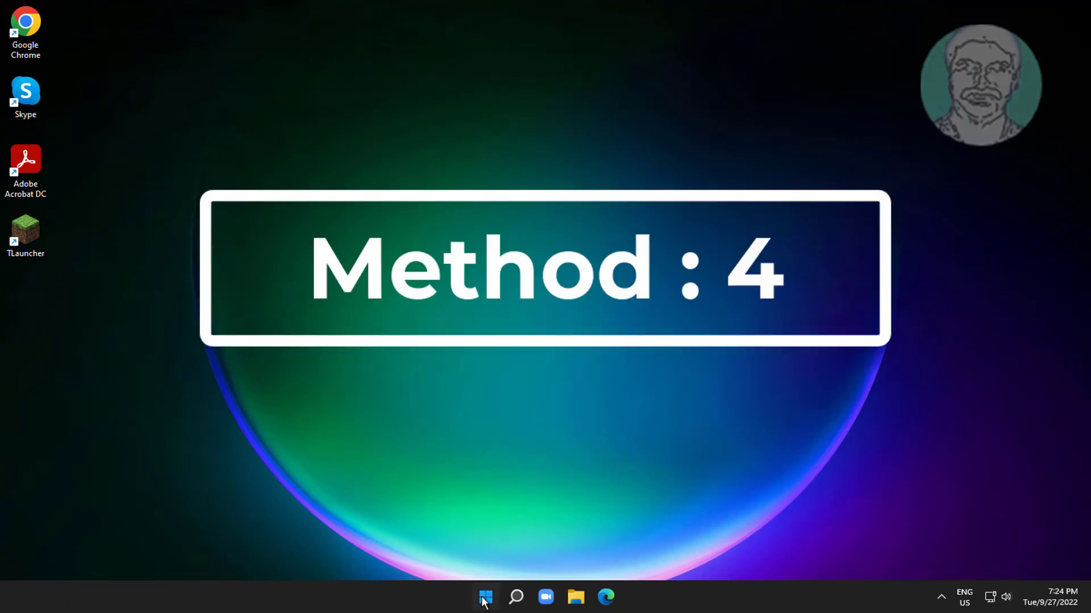
# Step: Launch Device Manager from the Start quick system tools list
pyautogui.rightClick(484, 595)
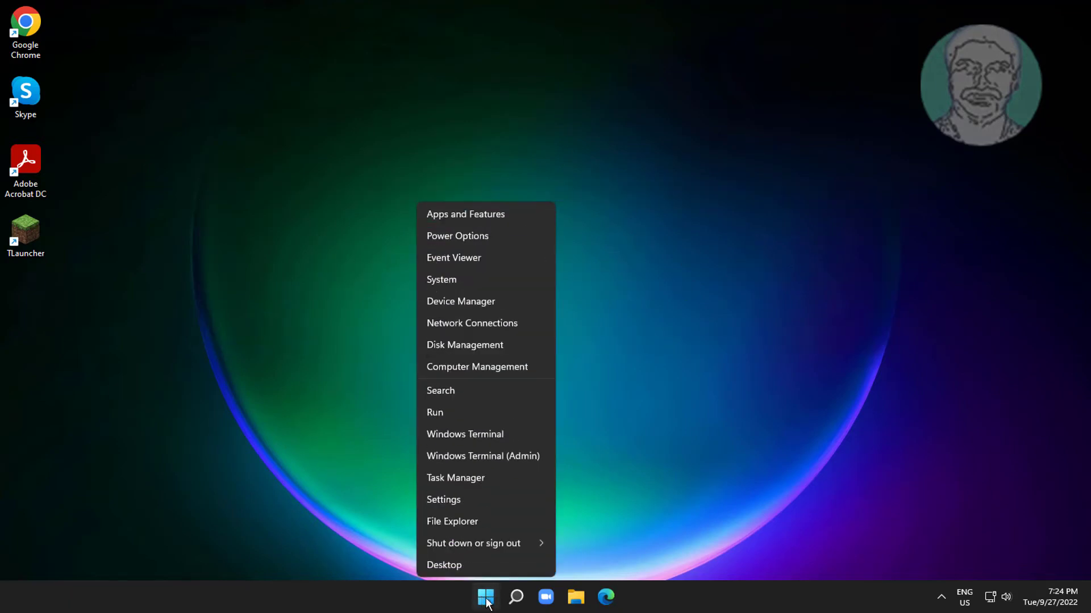
pyautogui.click(449, 314)
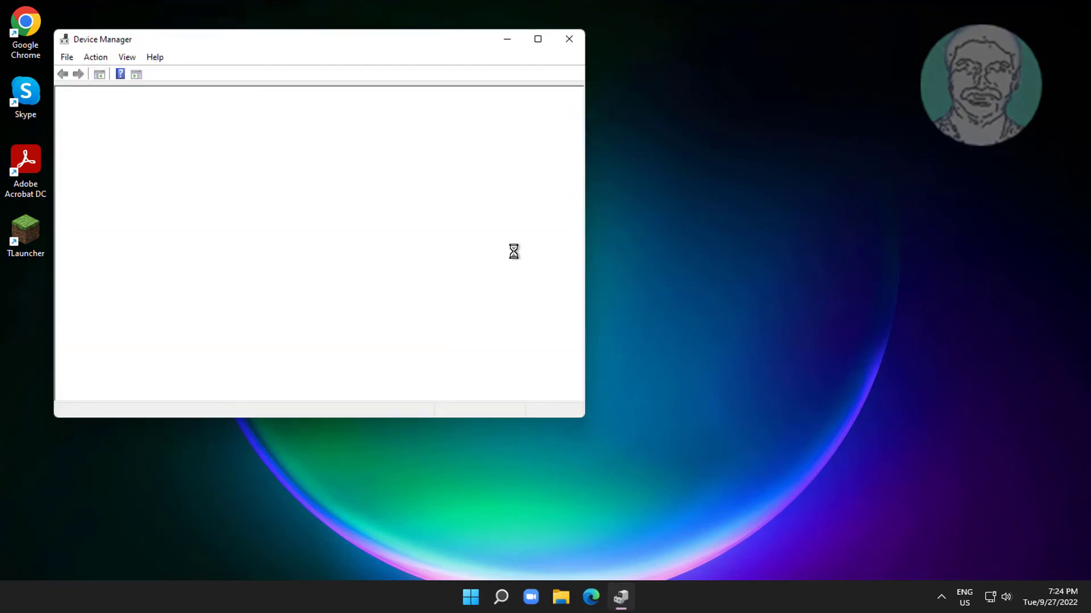
pyautogui.moveTo(384, 271)
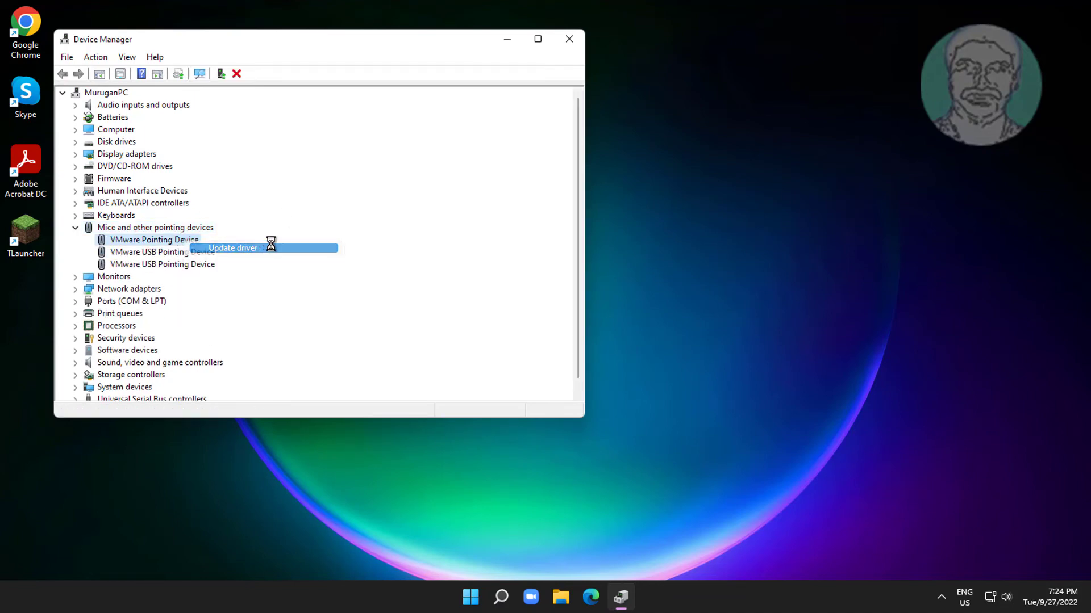
# Step: Run an automatic driver search for the VMware Pointing Device, which reports the best driver is installed, then close Device Manager
pyautogui.click(232, 248)
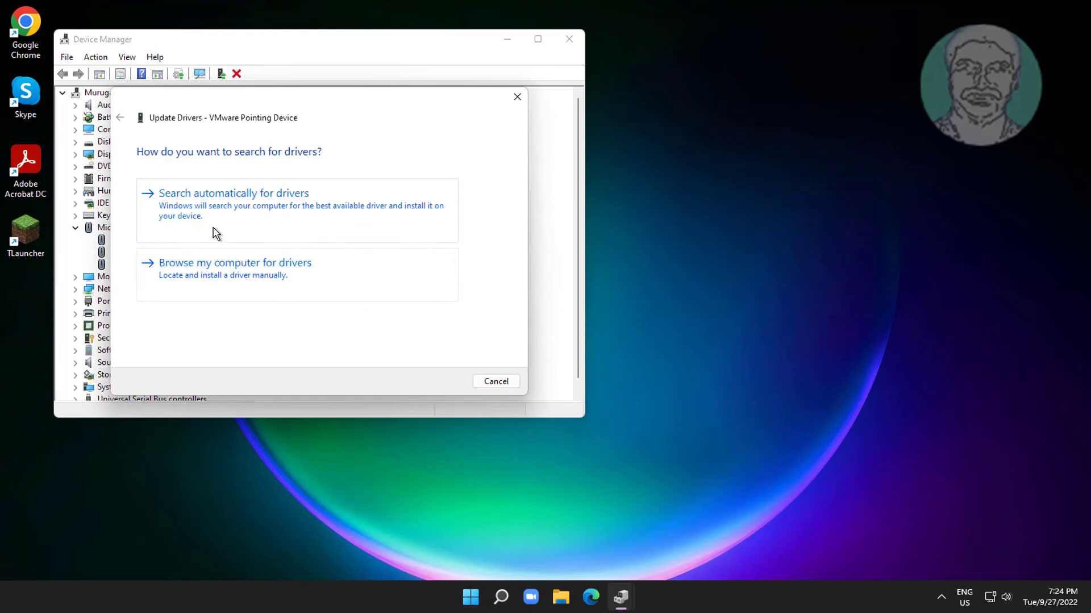
pyautogui.click(233, 193)
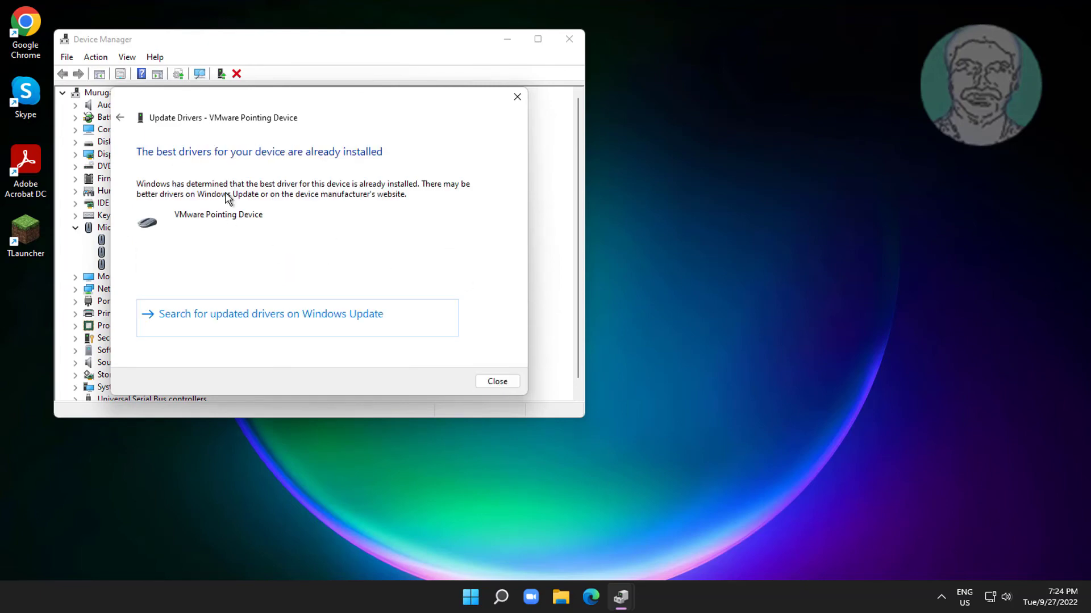
pyautogui.click(497, 381)
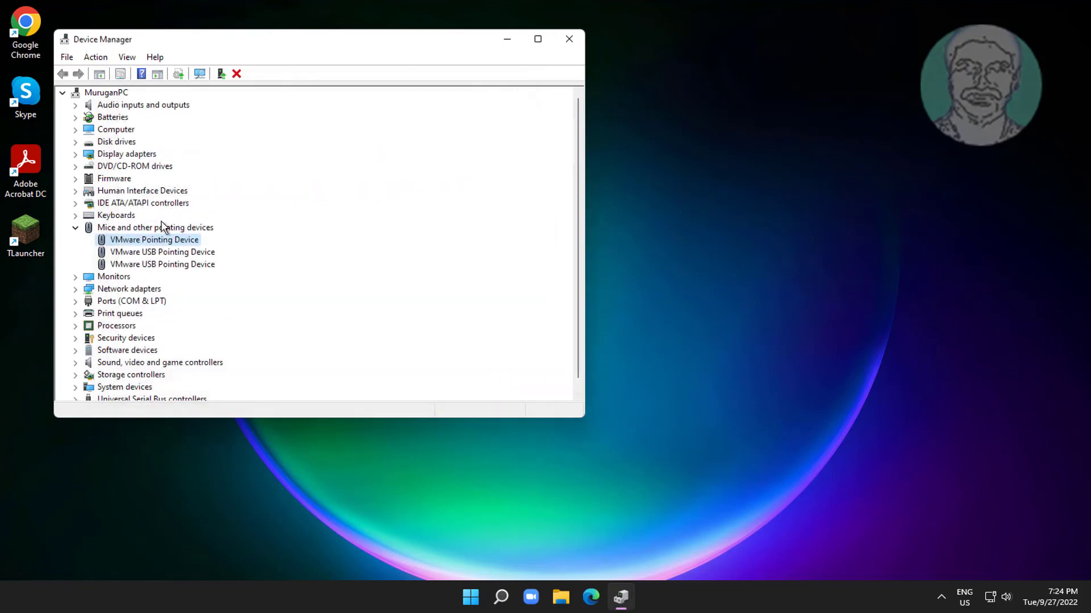
pyautogui.click(569, 39)
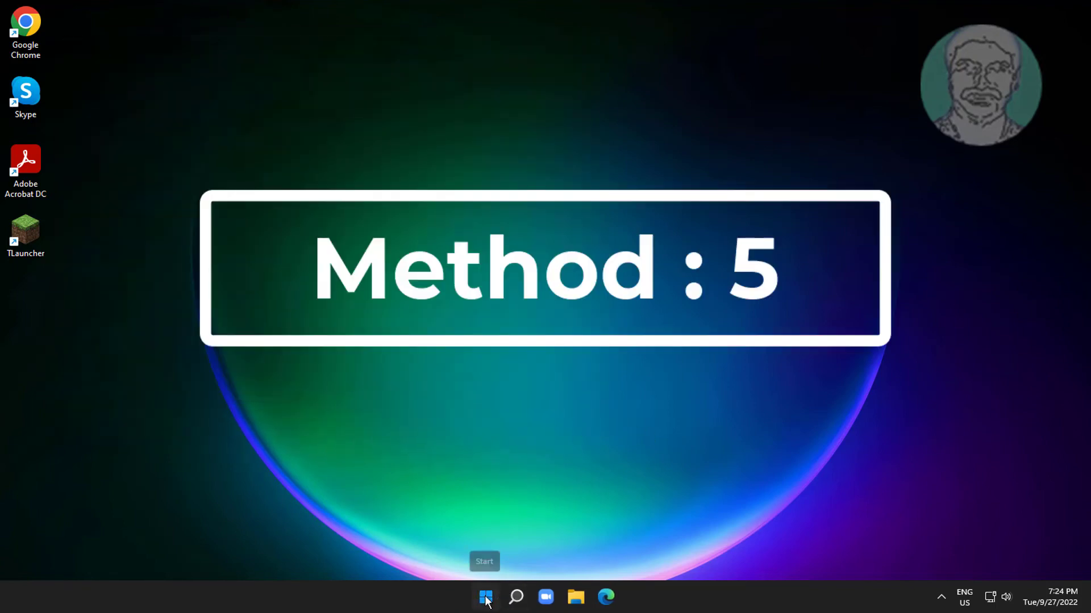
pyautogui.rightClick(484, 596)
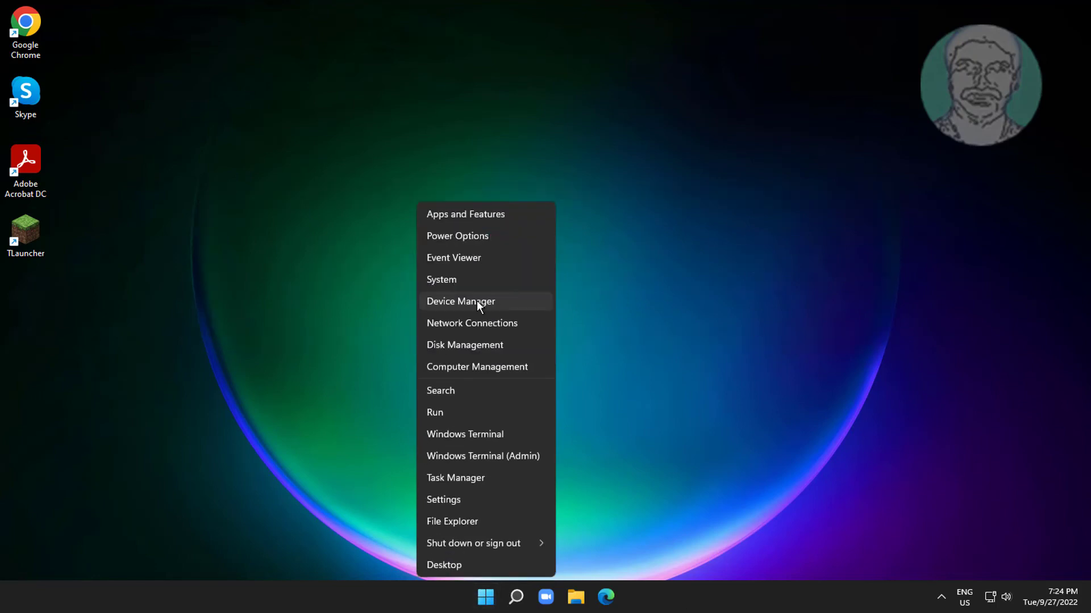
# Step: Uninstall the VMware Pointing Device under Mice and other pointing devices and confirm its removal
pyautogui.click(460, 302)
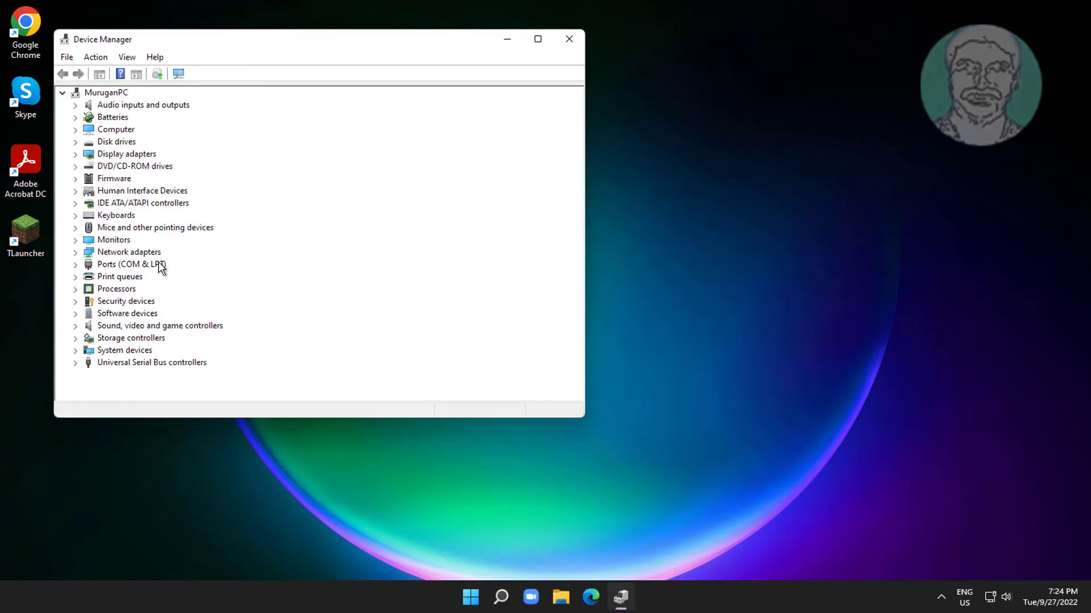
pyautogui.click(154, 227)
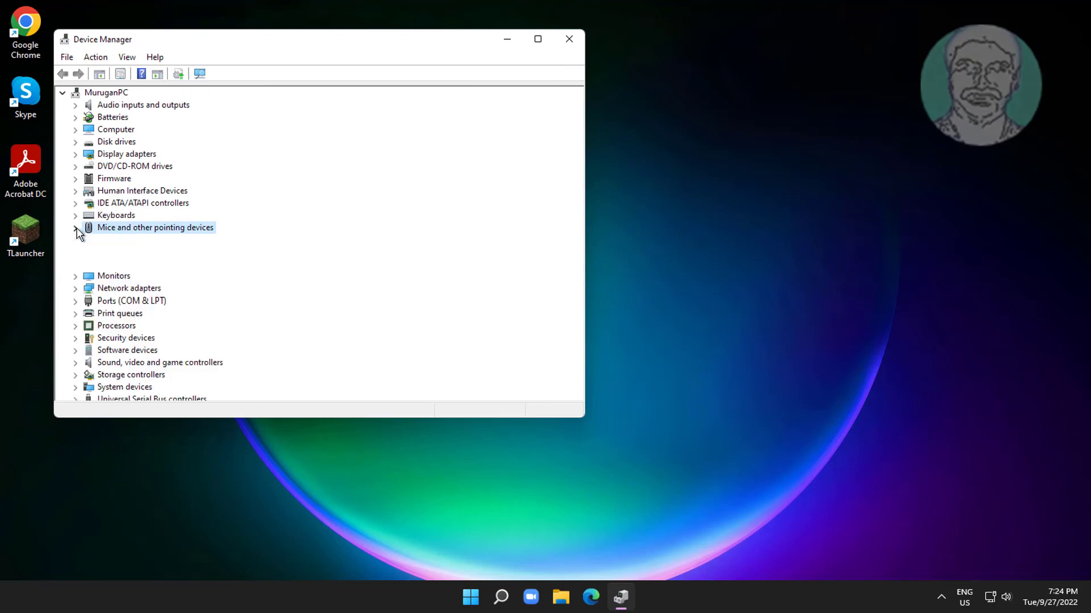
pyautogui.click(75, 228)
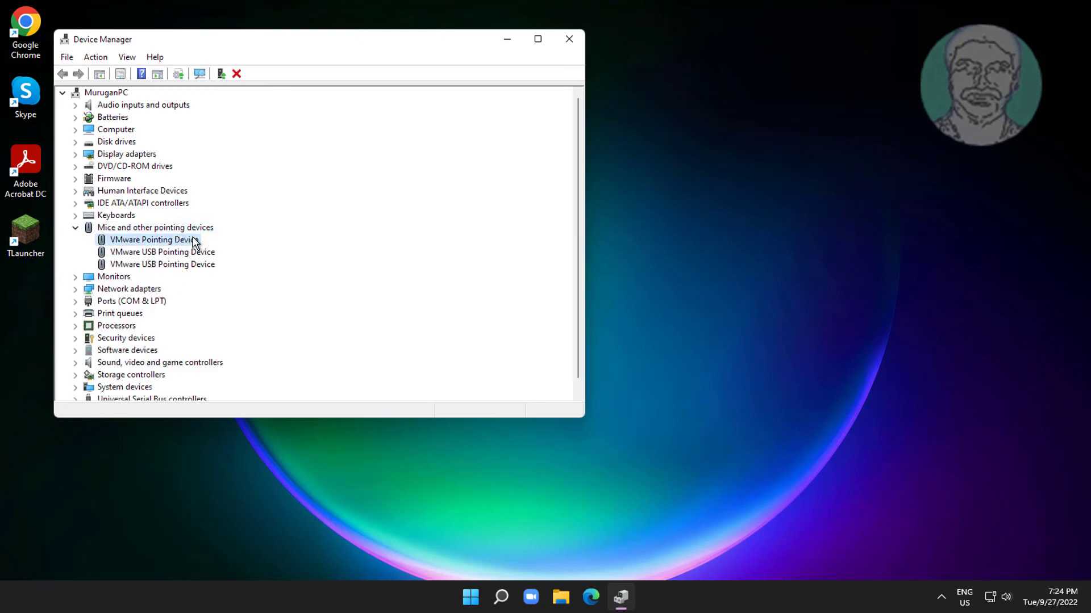
pyautogui.click(236, 74)
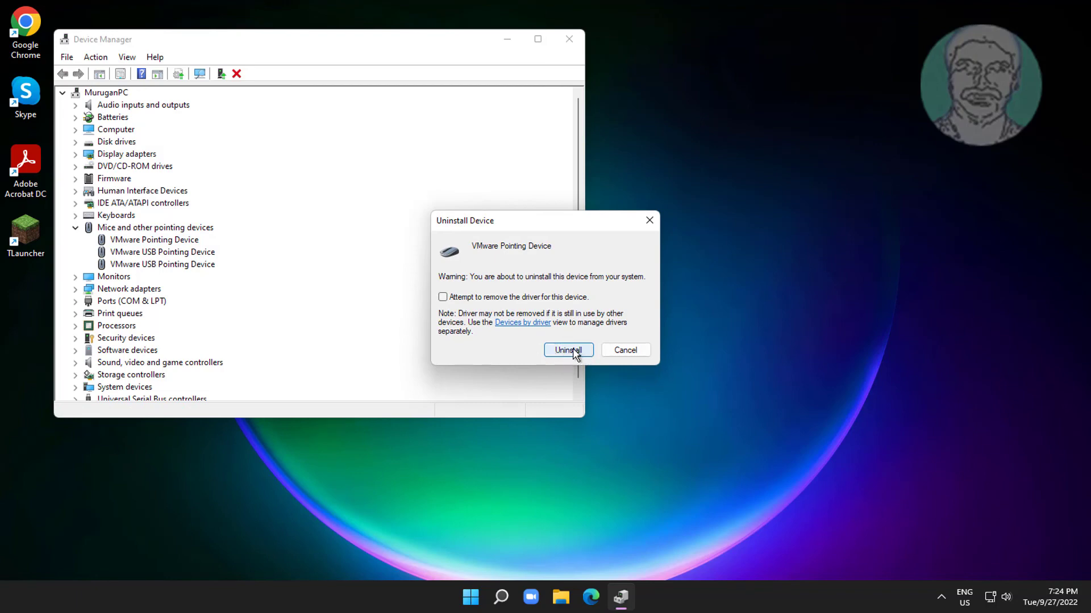
pyautogui.click(568, 349)
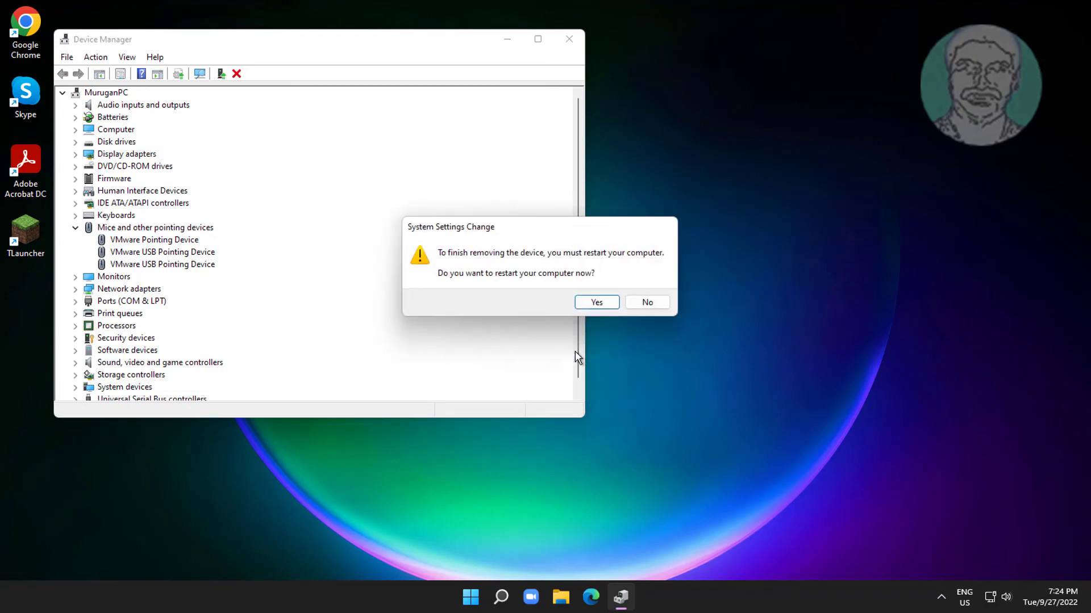